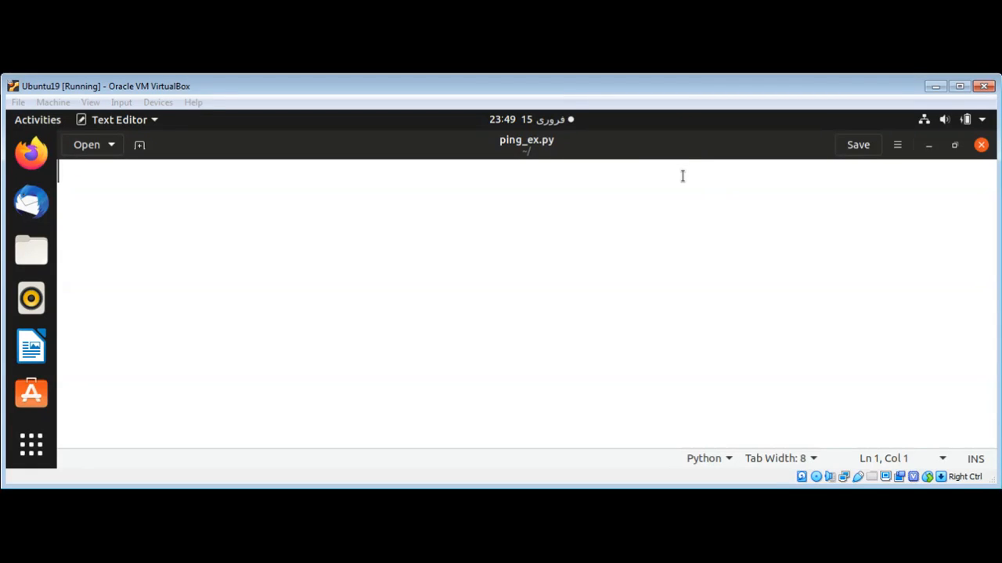
pyautogui.moveTo(676, 179)
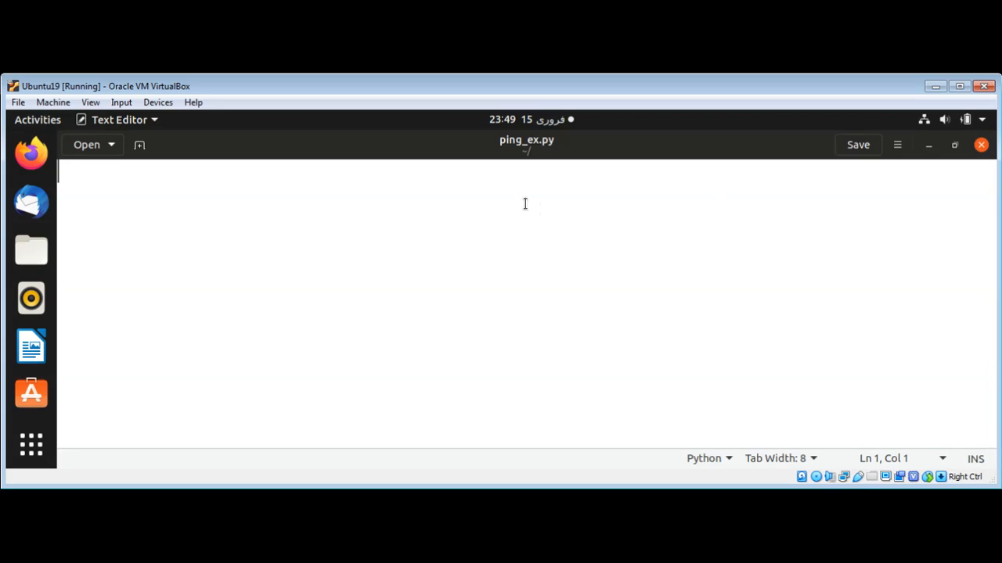
# - Write 'import os' as the script's first line
pyautogui.write('i')
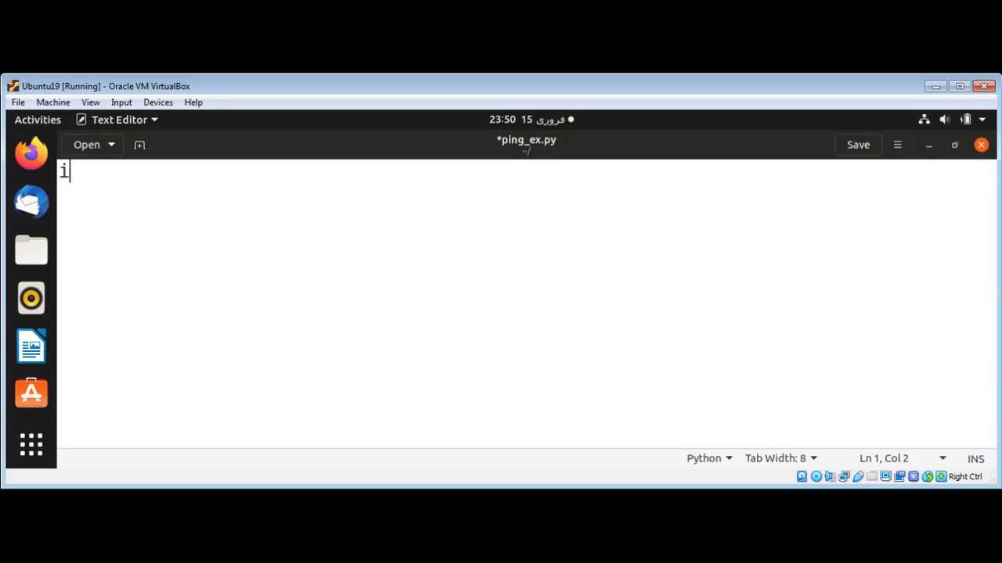
pyautogui.write('mport os')
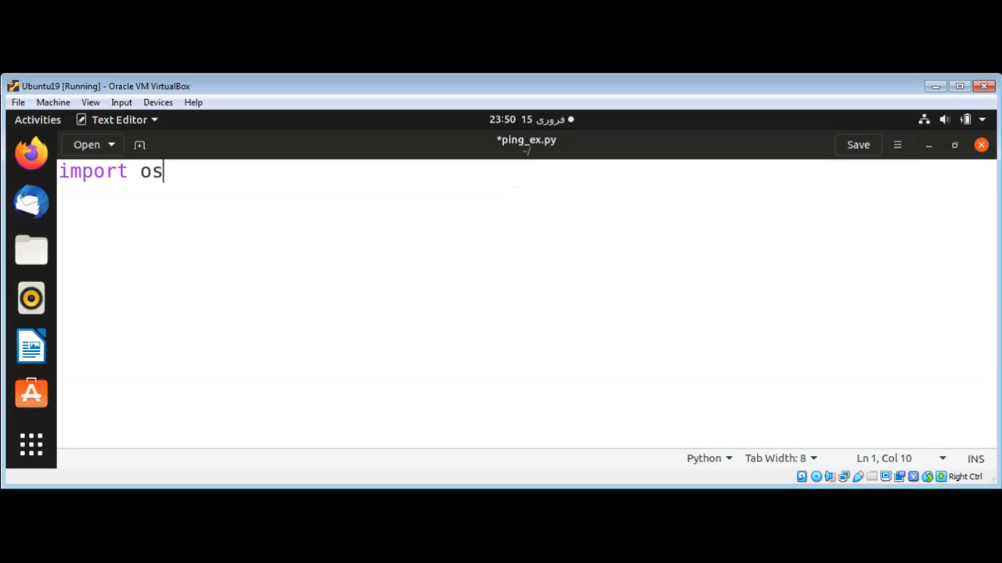
pyautogui.press('Return')
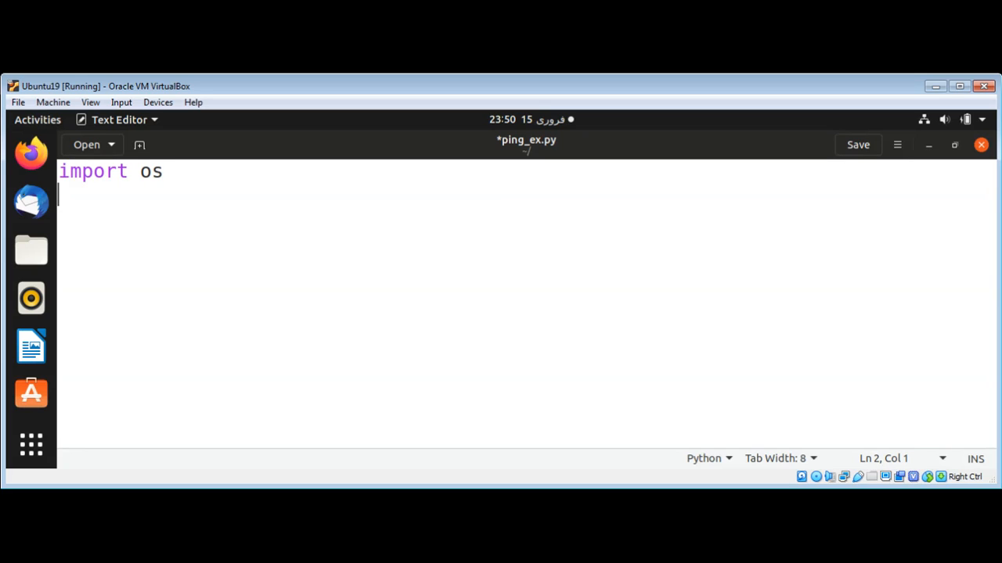
pyautogui.write('host')
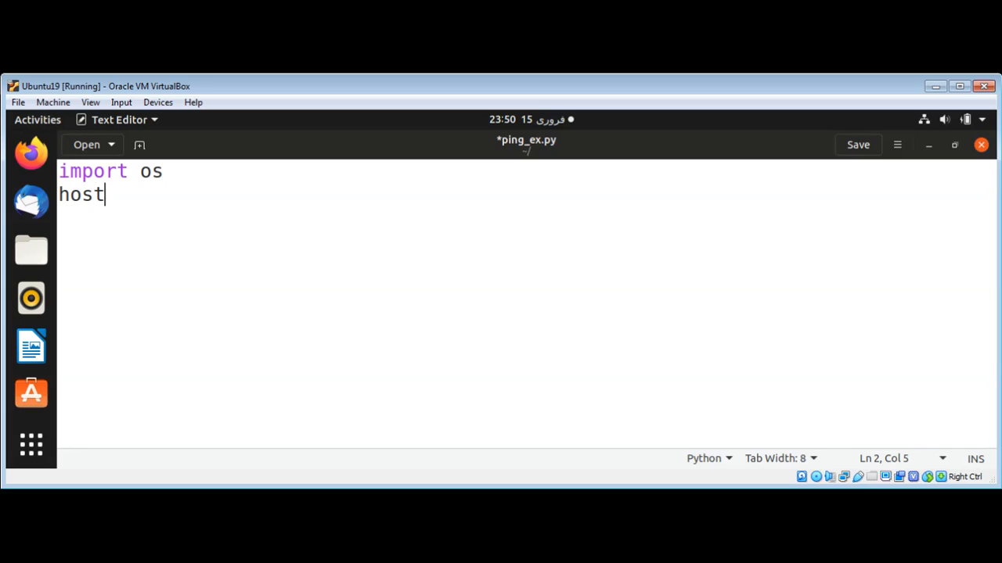
pyautogui.write('s=')
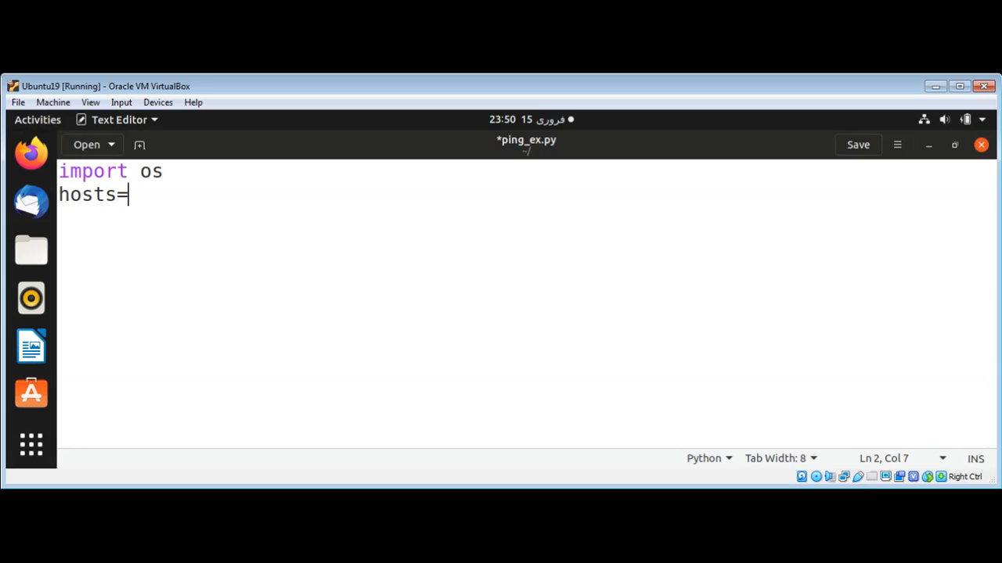
pyautogui.write("['")
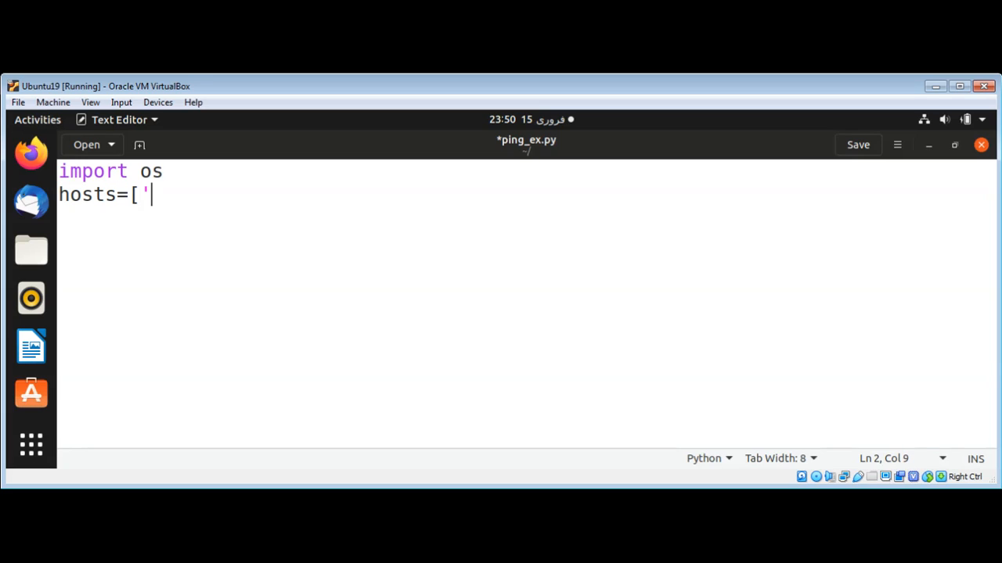
pyautogui.write('w')
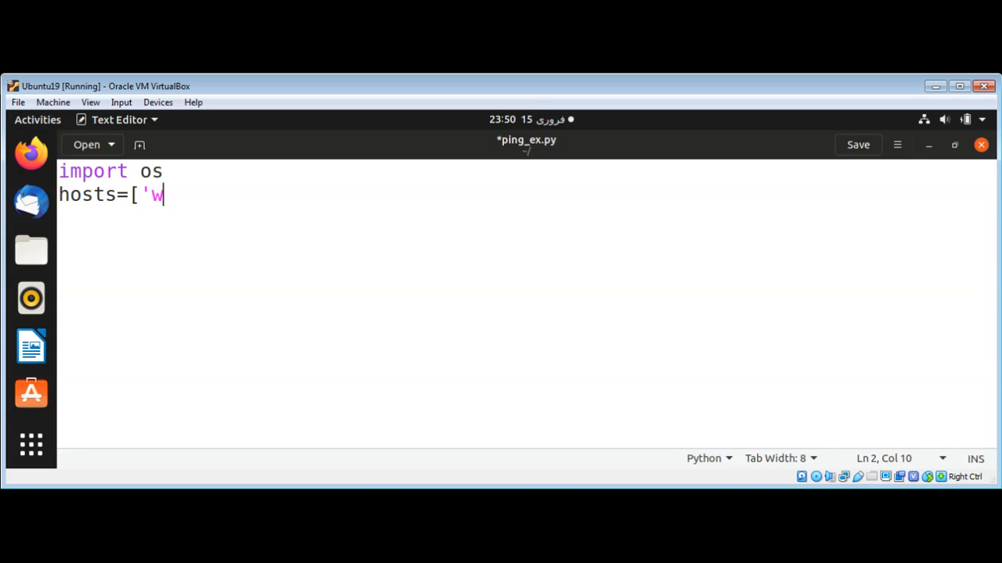
pyautogui.write('ww.go')
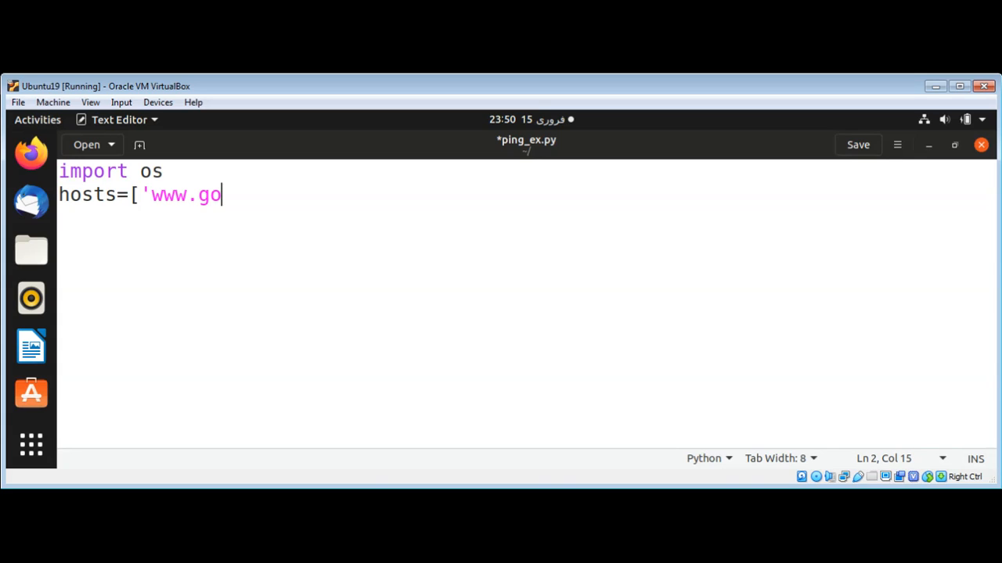
pyautogui.write('ogle.com')
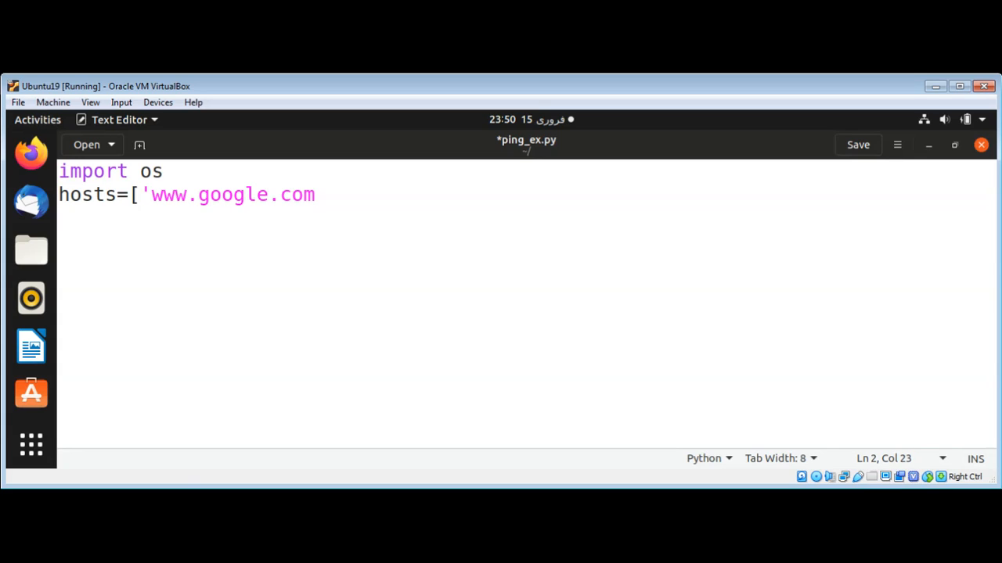
pyautogui.write("',")
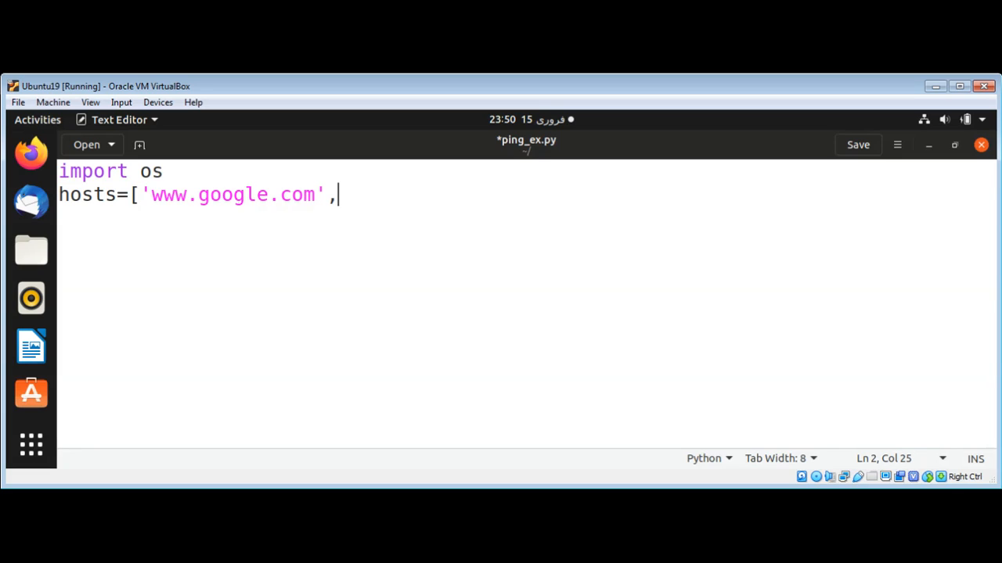
pyautogui.write("'")
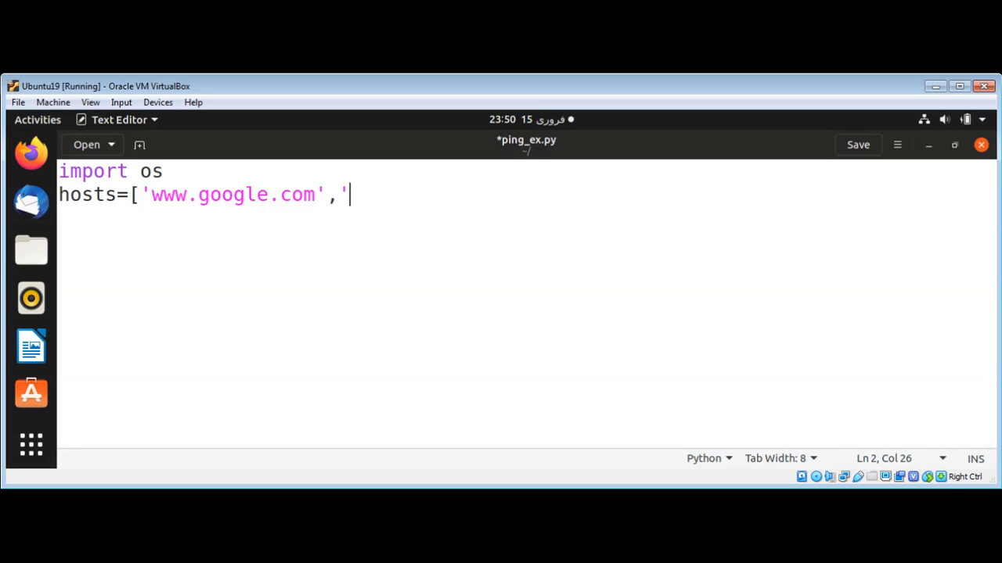
pyautogui.write('www')
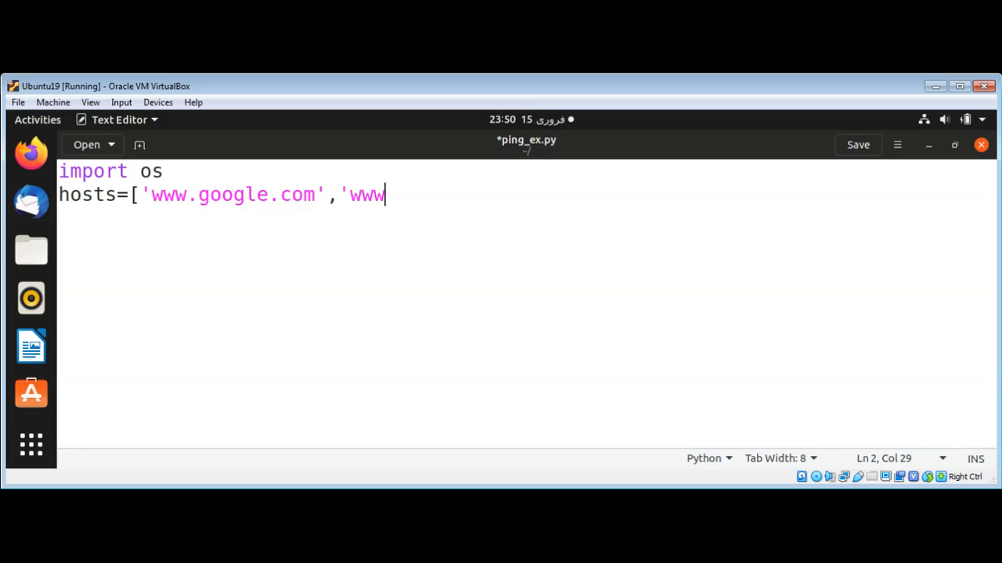
pyautogui.write('.yahoo.')
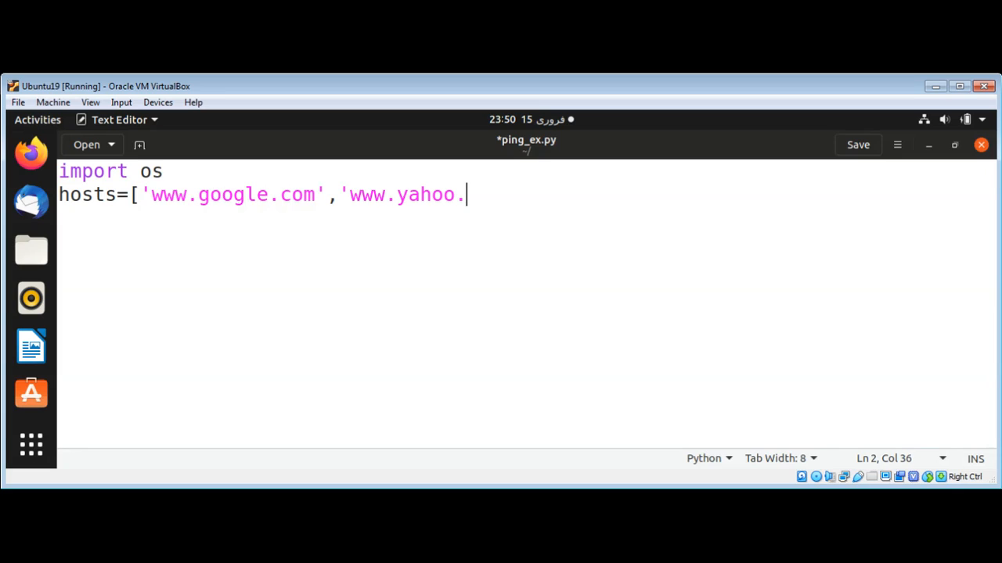
pyautogui.write('com')
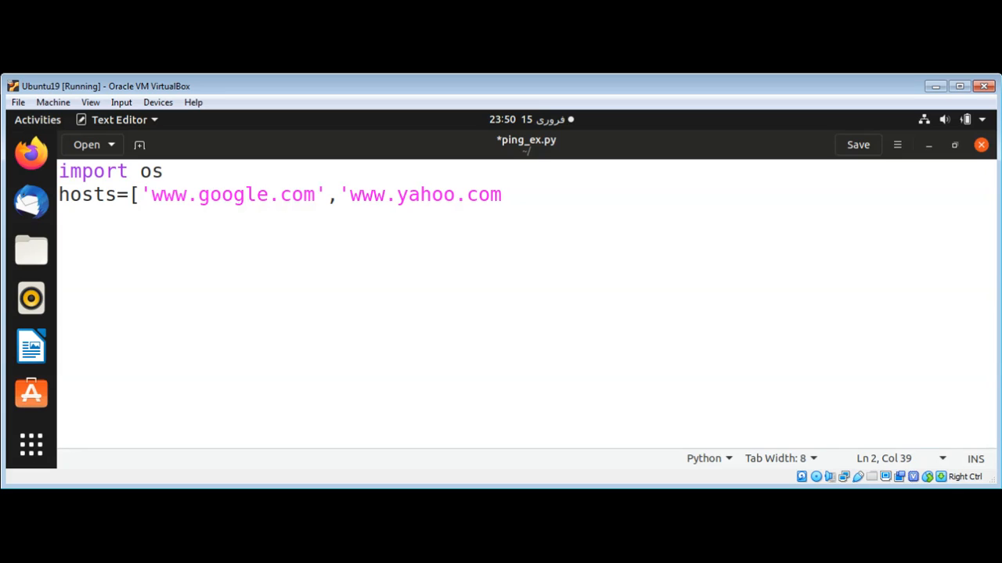
pyautogui.write("']")
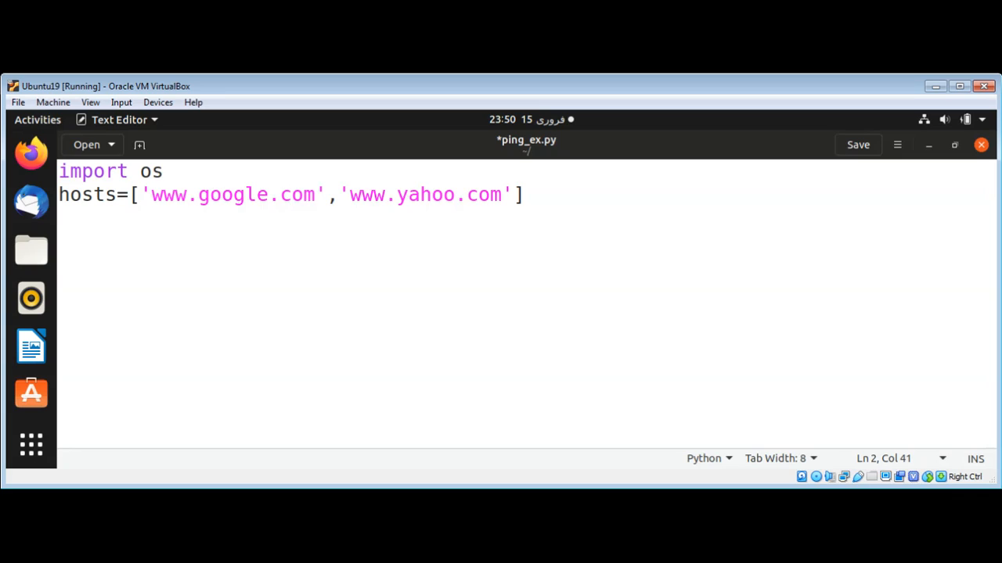
# - Add 'for host in hosts:' calling os.system('ping -c 1'+host) for each host
pyautogui.press('Return')
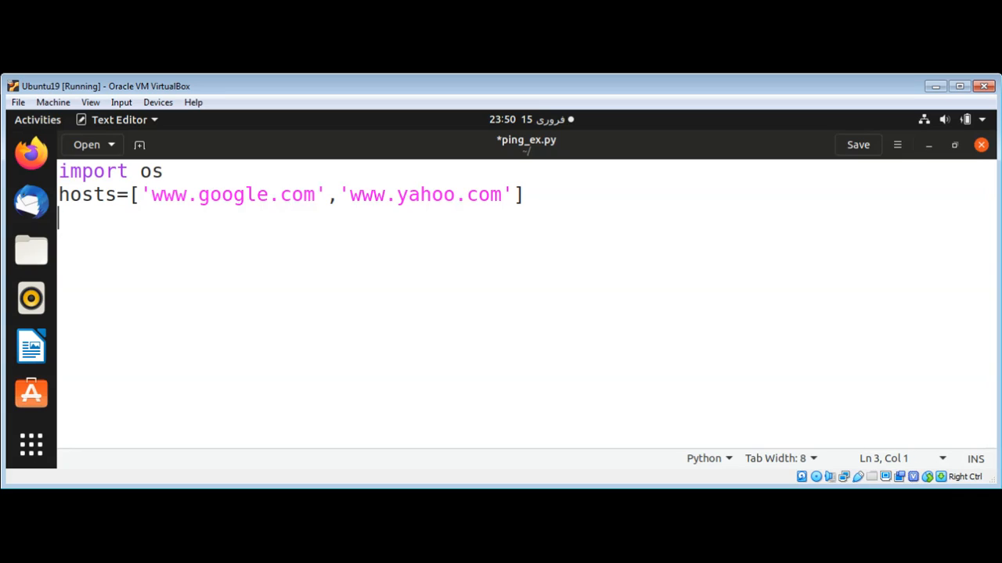
pyautogui.write('for')
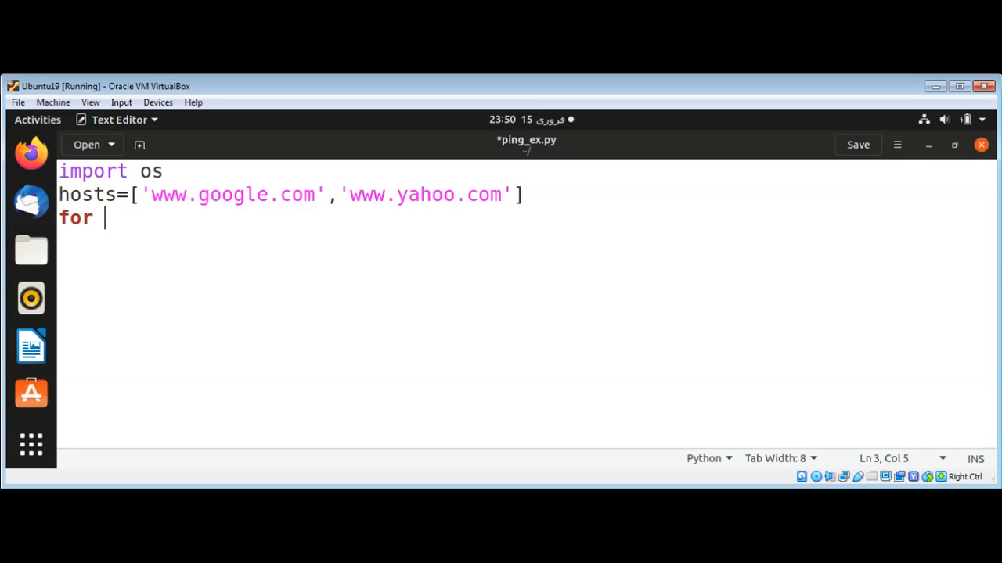
pyautogui.write('host in hos')
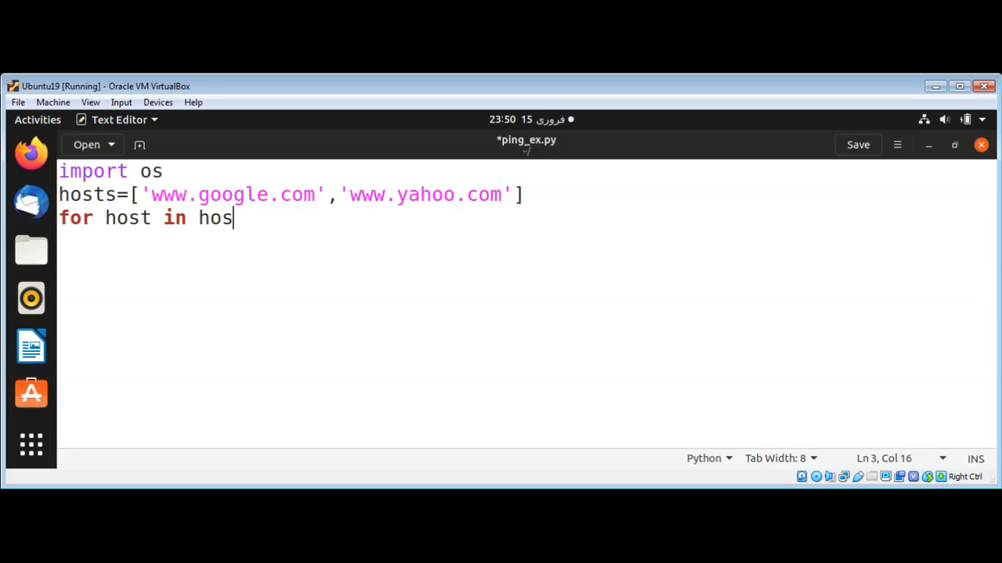
pyautogui.write('ts:')
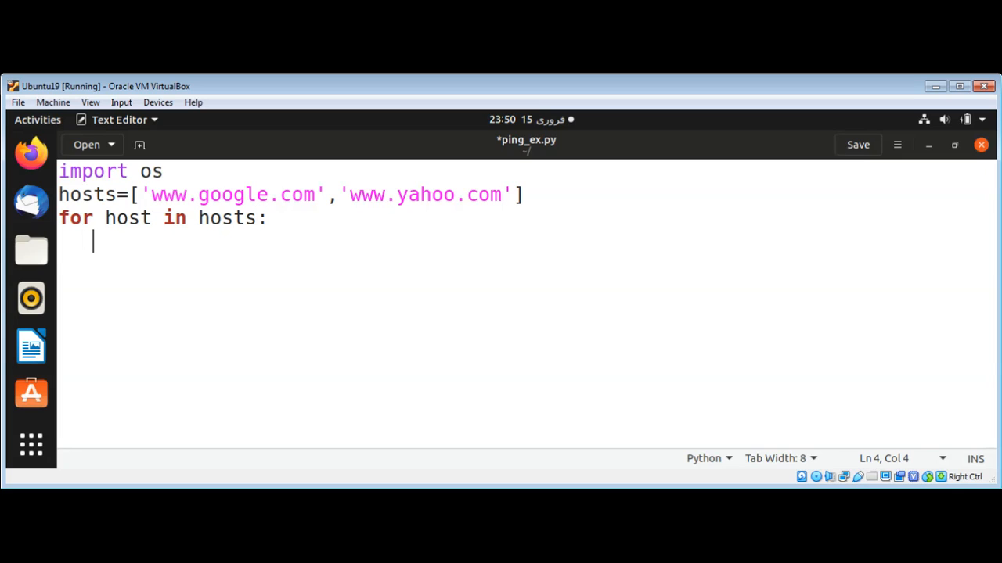
pyautogui.write('os.')
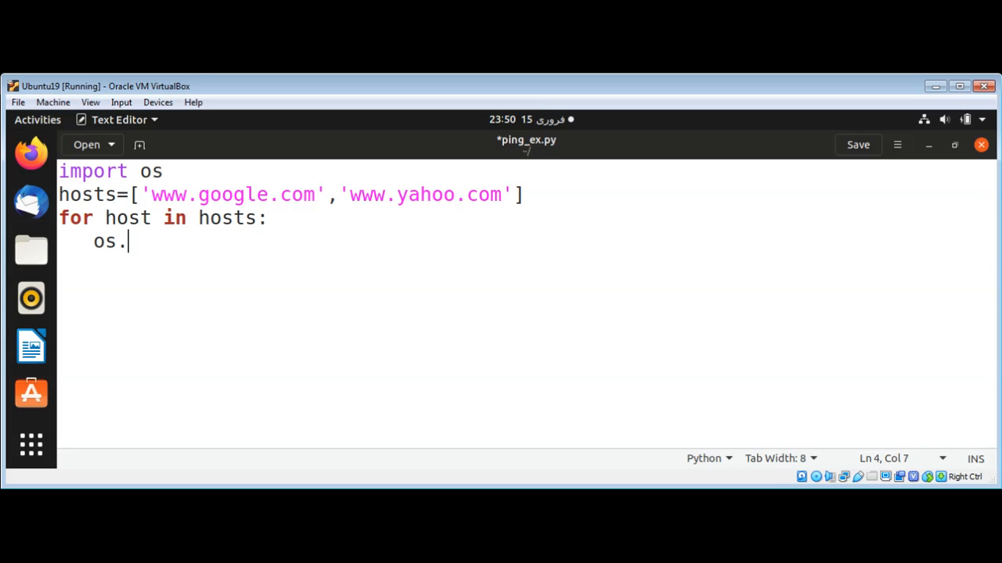
pyautogui.write('system(')
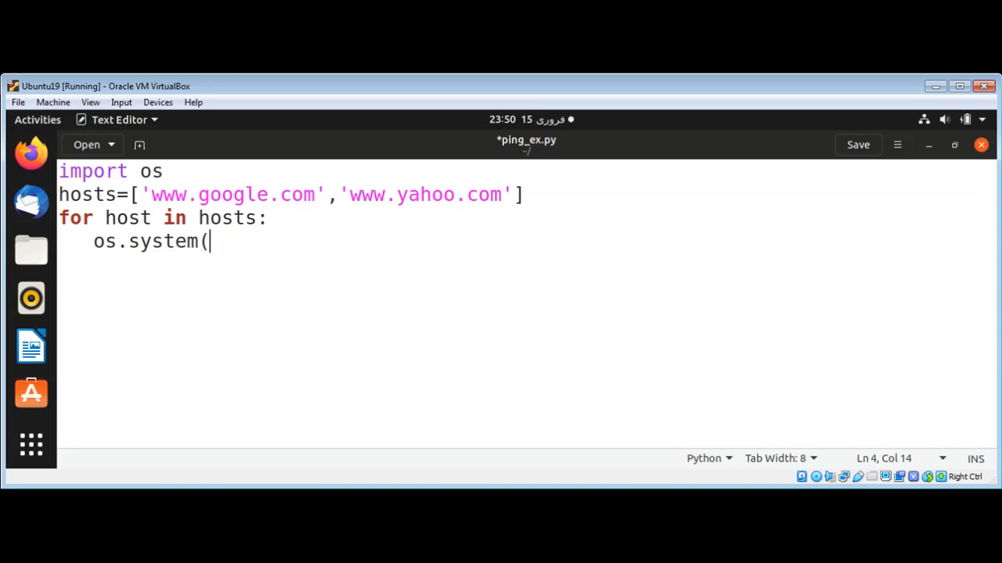
pyautogui.write("'ping -c 1")
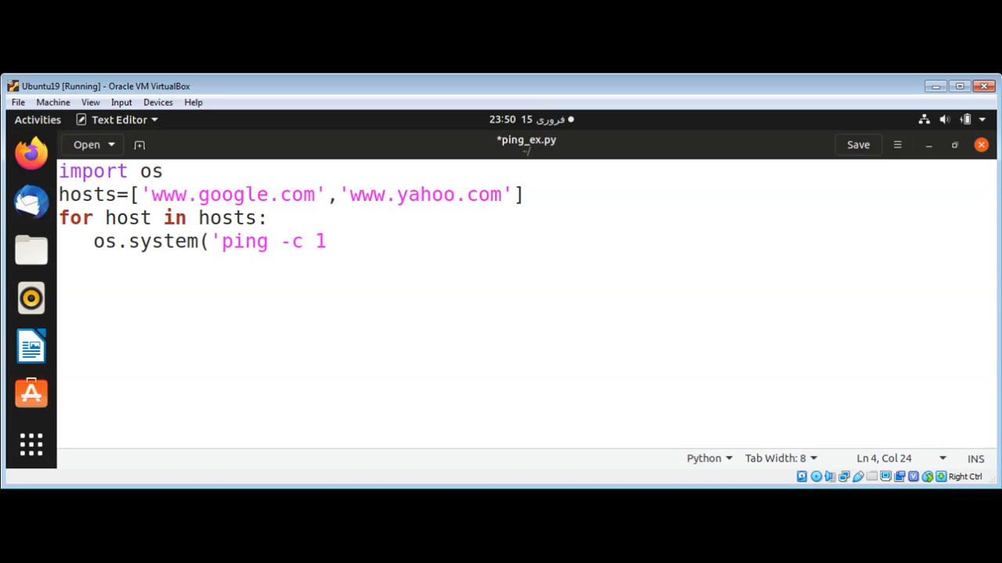
pyautogui.write('+')
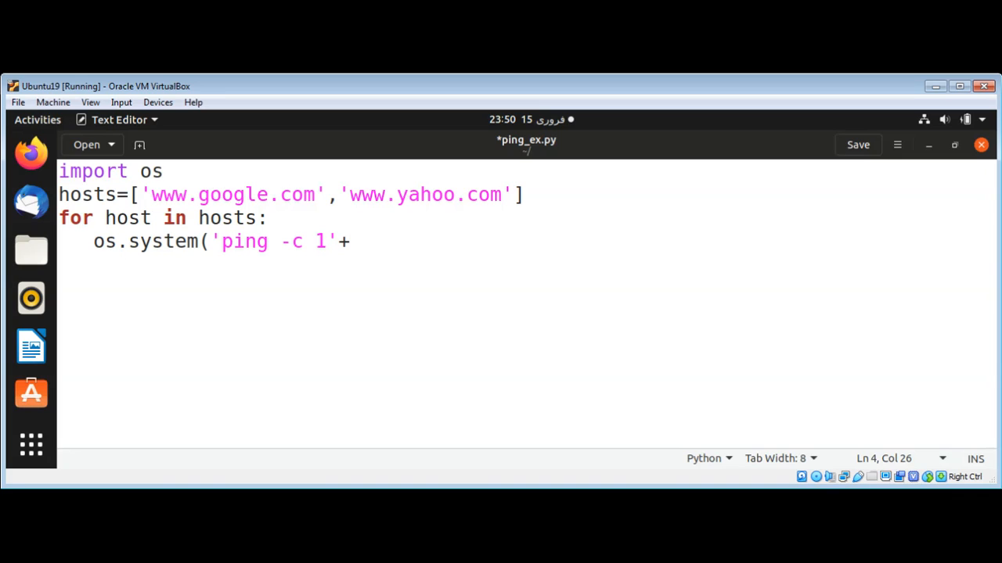
pyautogui.write('host')
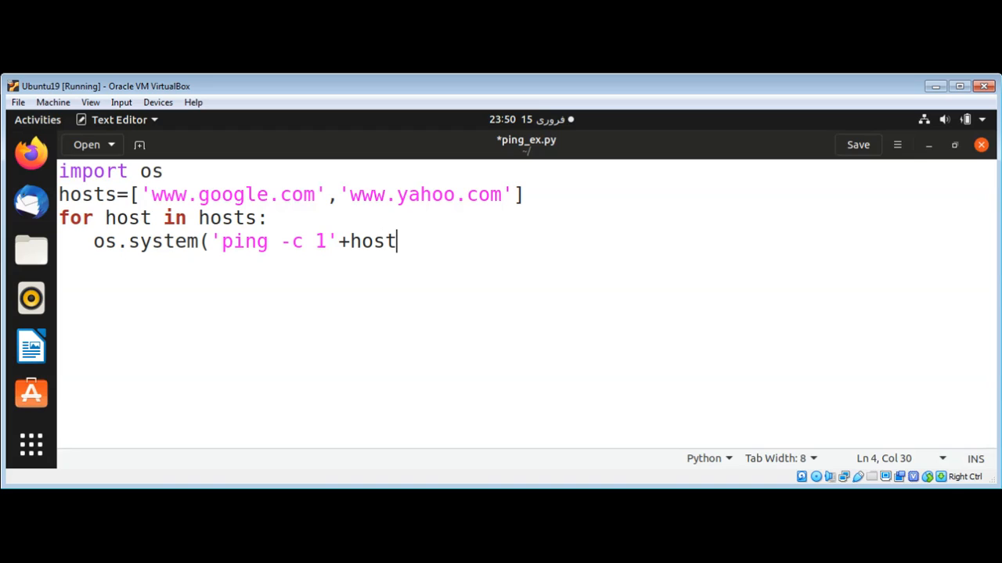
pyautogui.write(')')
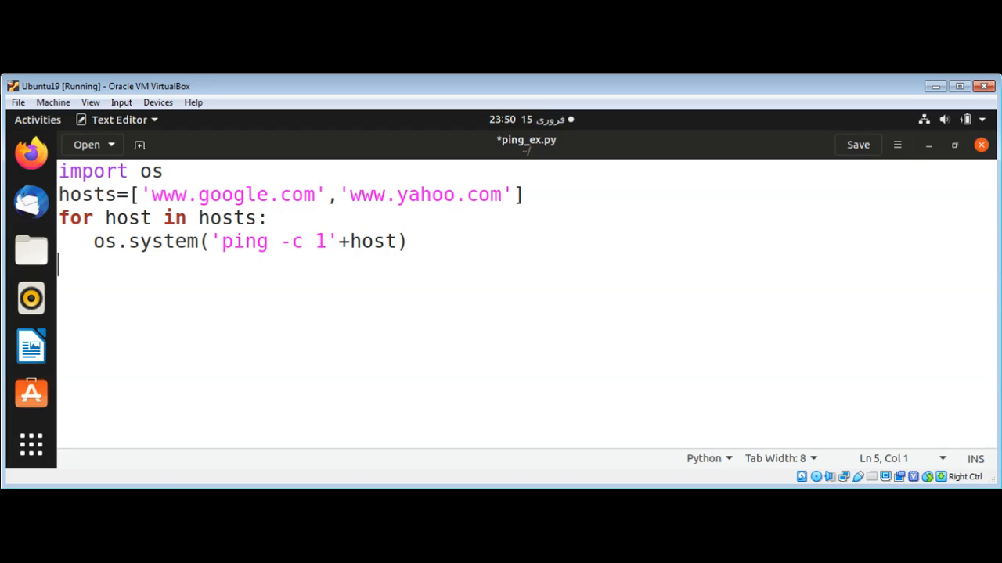
pyautogui.moveTo(634, 95)
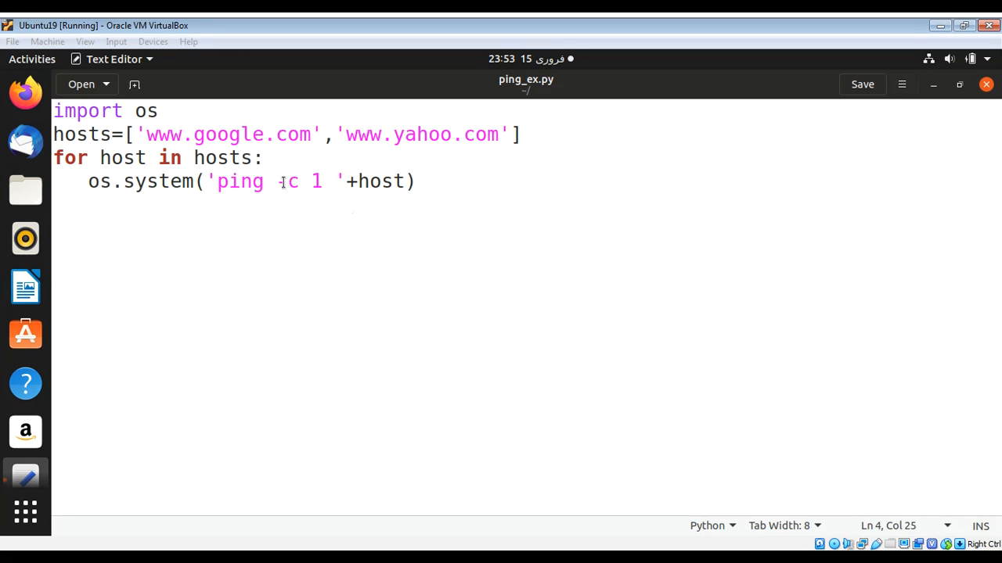
# - Edit the ping string to 'ping -c 1 ' with a trailing space, and save ping_ex.py
pyautogui.write('-')
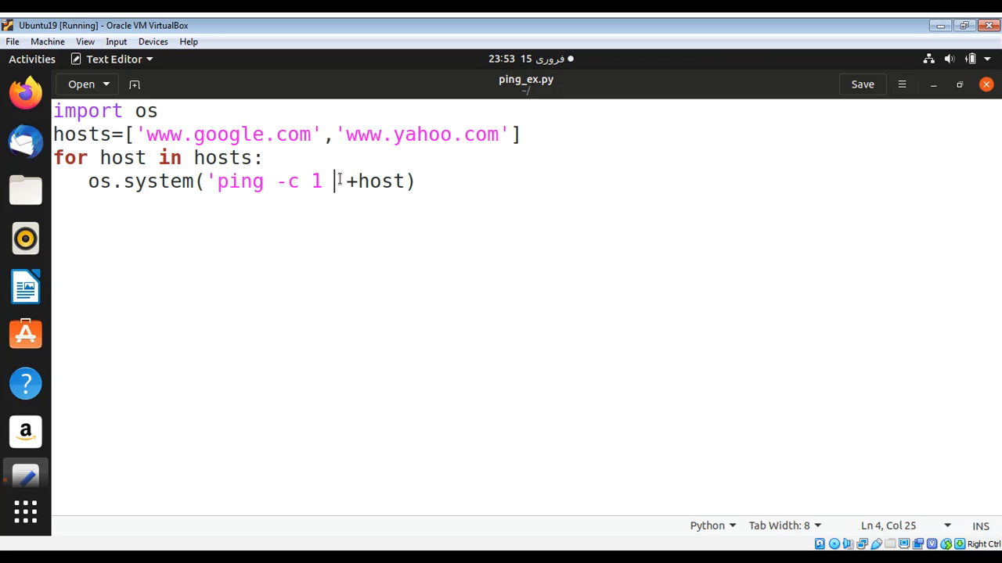
pyautogui.moveTo(435, 207)
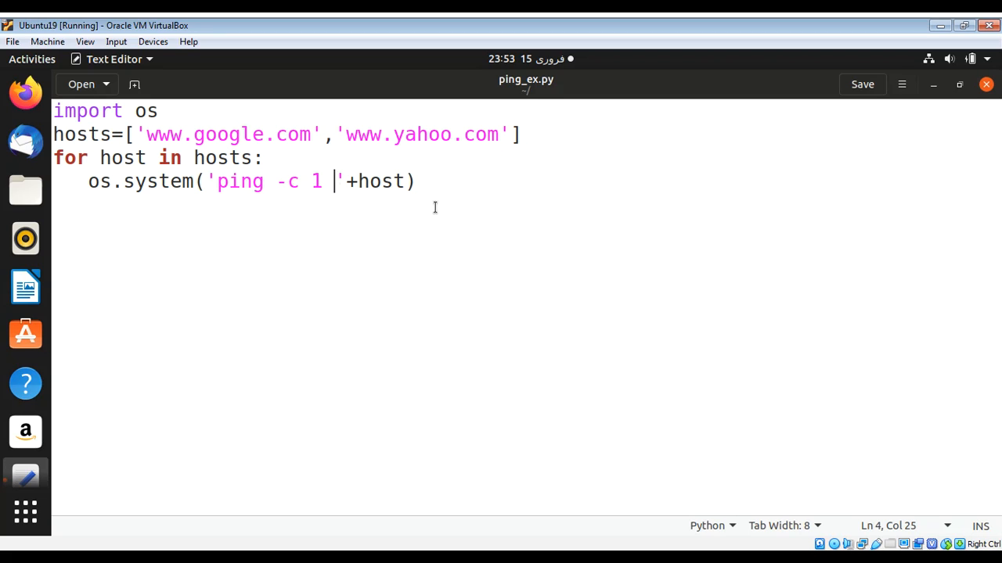